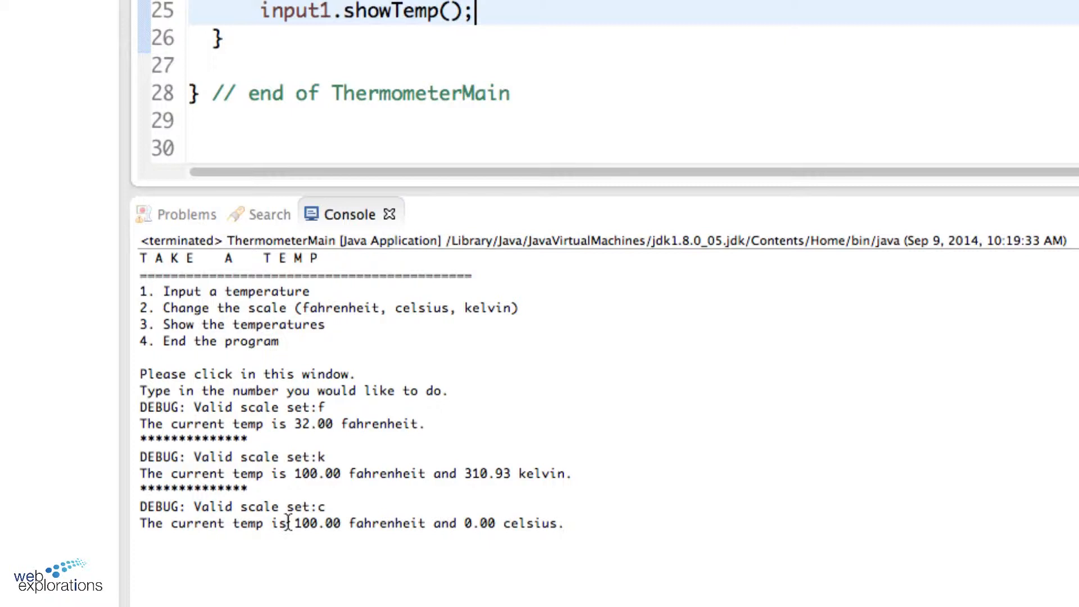
Step: Start debugging ThermometerMain with a breakpoint on setScale("c") line 24 and switch to the Debug perspective
{"action": "double_click", "coordinate": [311, 522]}
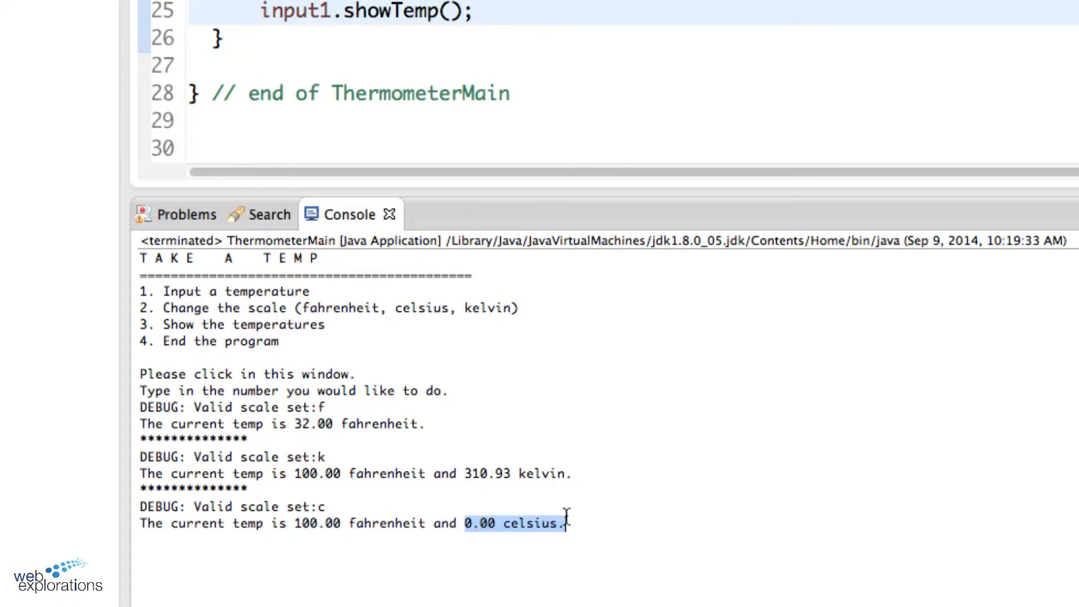
{"action": "mouse_move", "coordinate": [691, 363]}
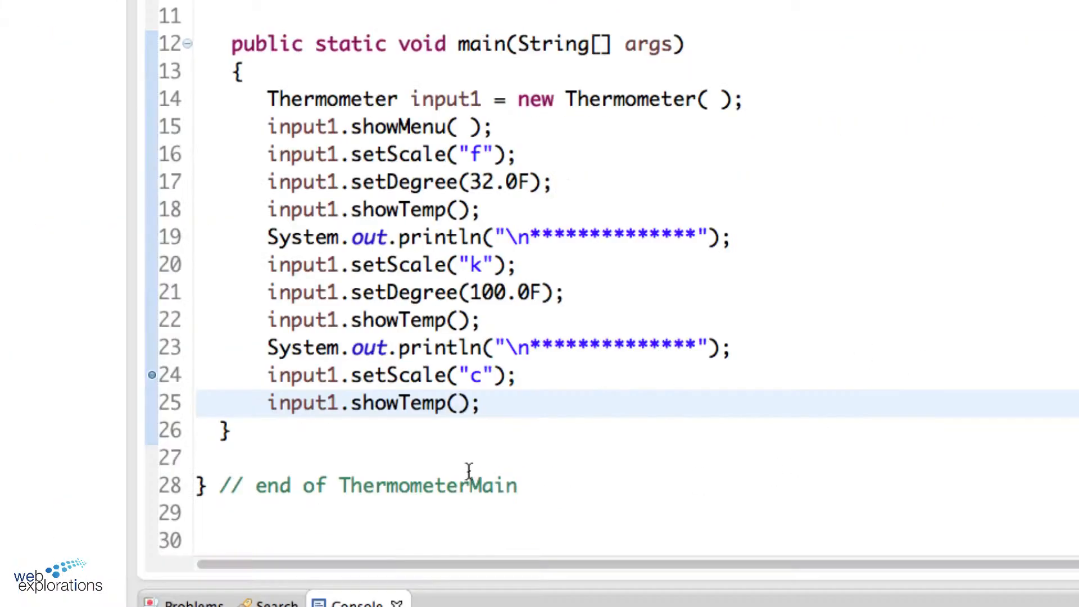
{"action": "mouse_move", "coordinate": [409, 347]}
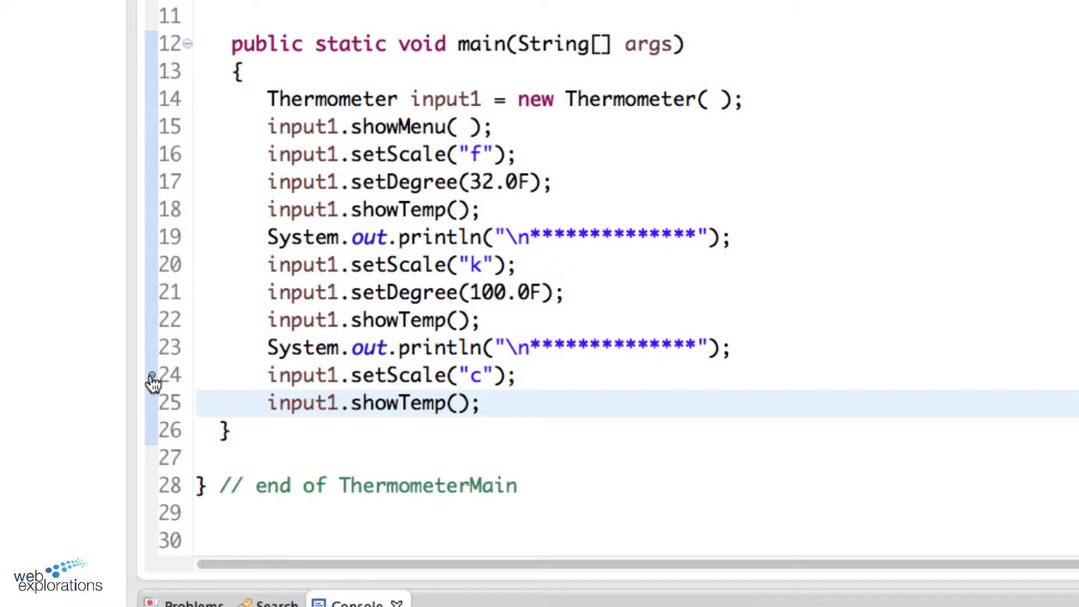
{"action": "right_click", "coordinate": [152, 382]}
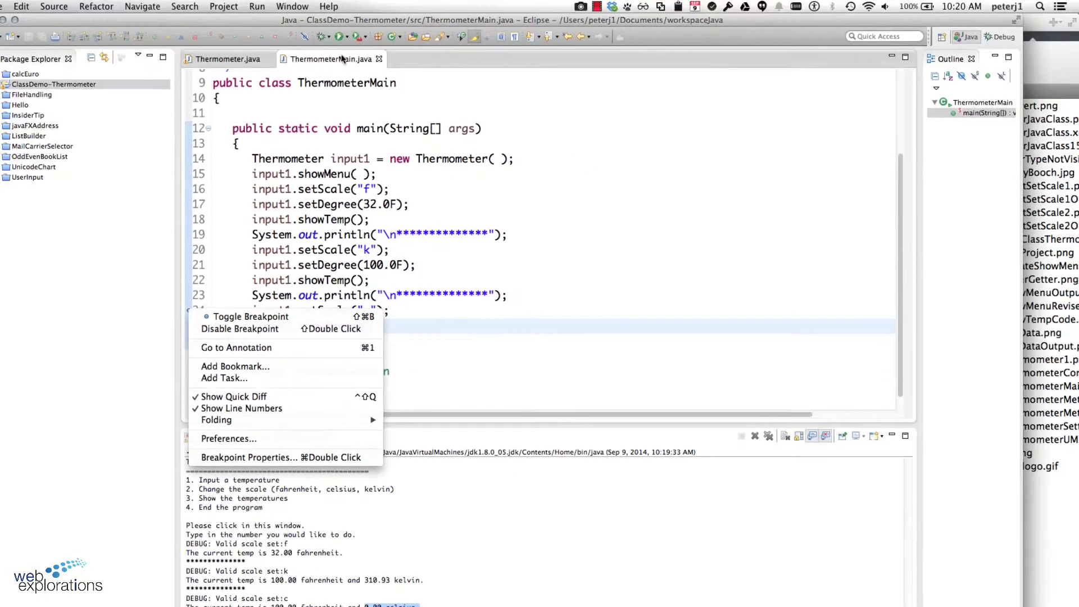
{"action": "left_click", "coordinate": [338, 36]}
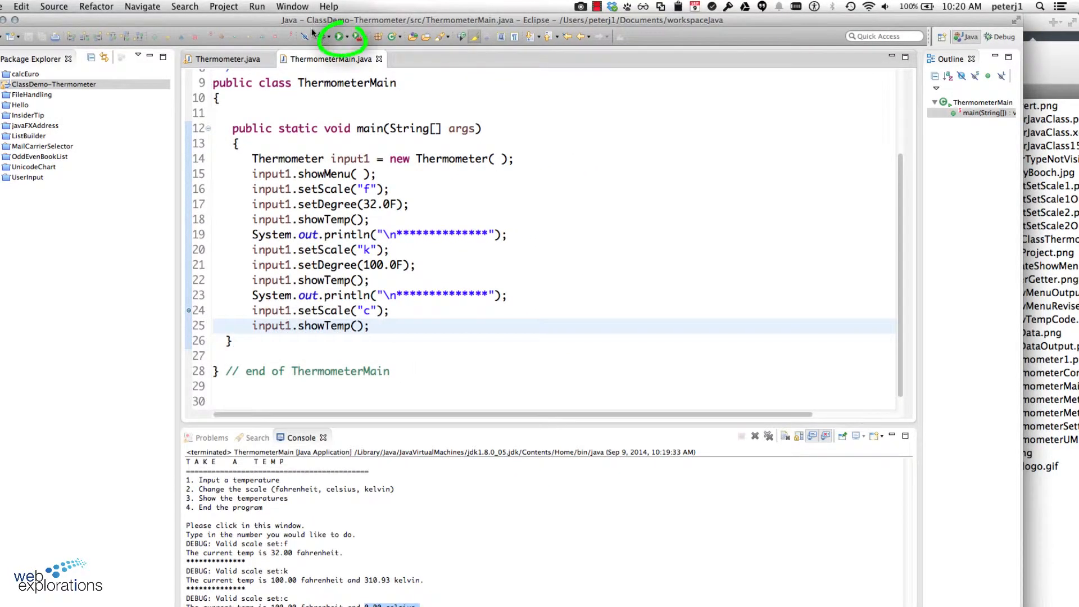
{"action": "left_click", "coordinate": [339, 35]}
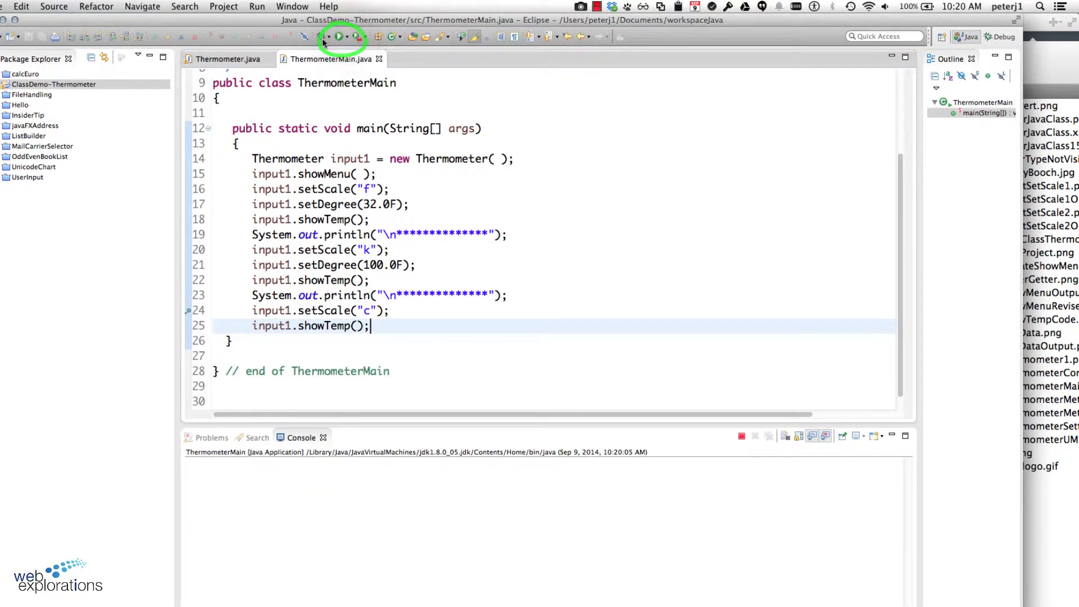
{"action": "left_click", "coordinate": [339, 36]}
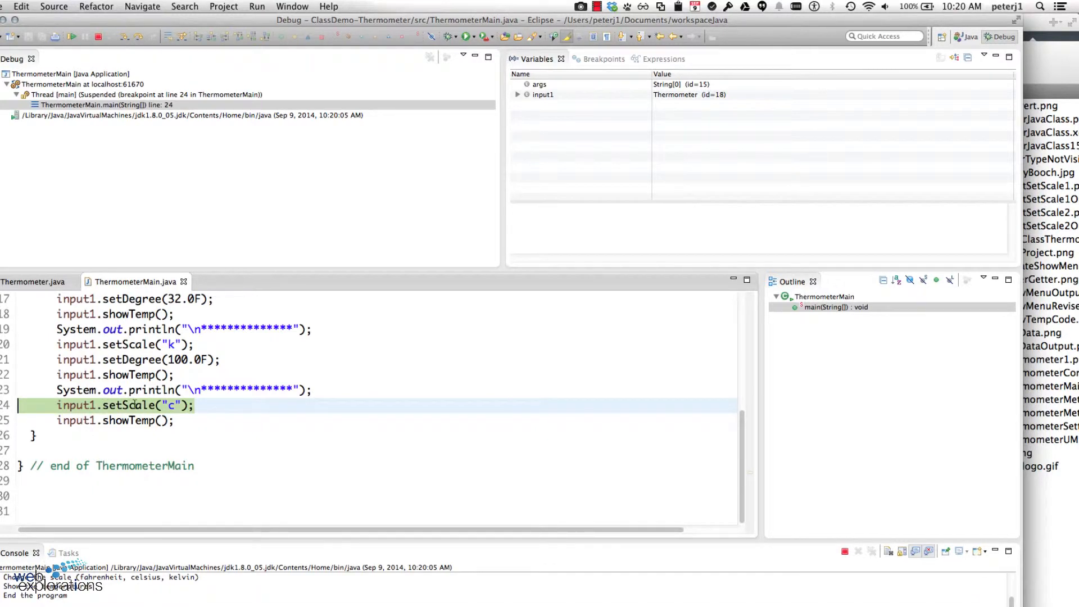
{"action": "mouse_move", "coordinate": [243, 153]}
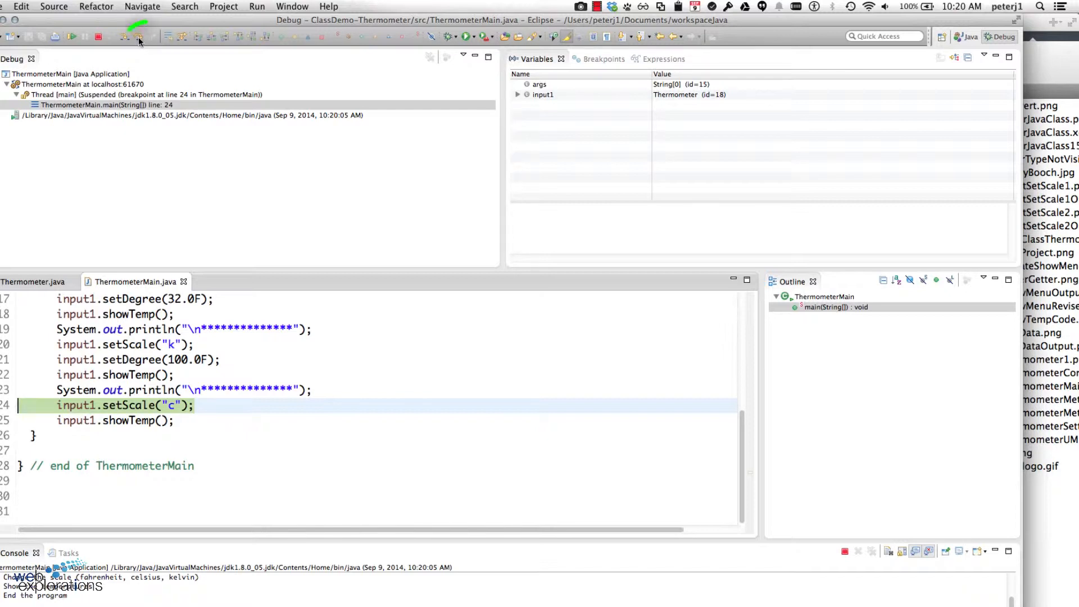
Step: Step into showTemp's case "c" and then into Float.valueOf with arg0 100.0
{"action": "left_click", "coordinate": [137, 36]}
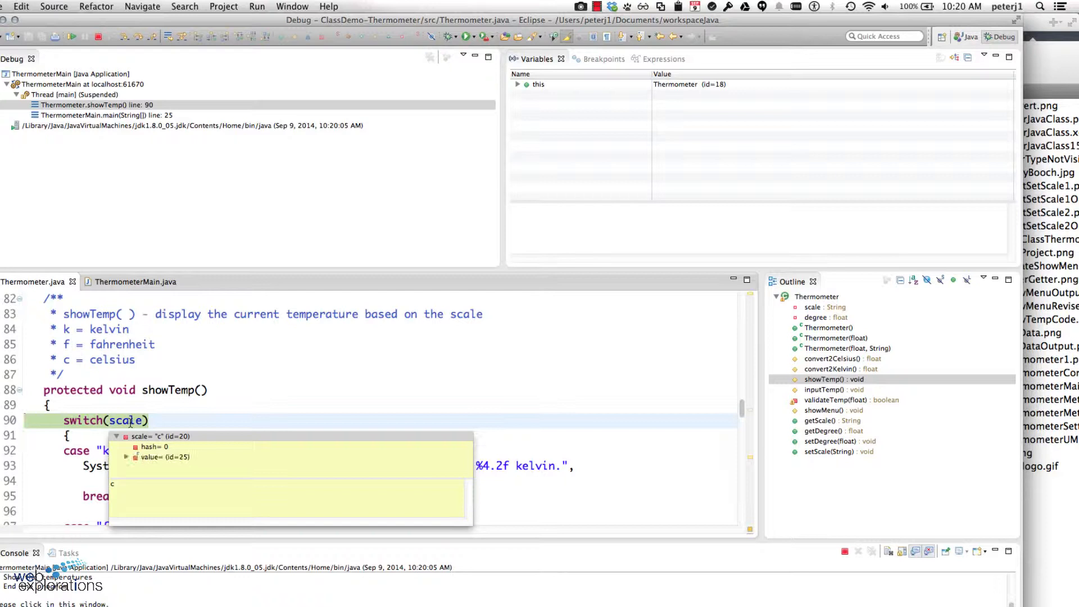
{"action": "mouse_move", "coordinate": [182, 182]}
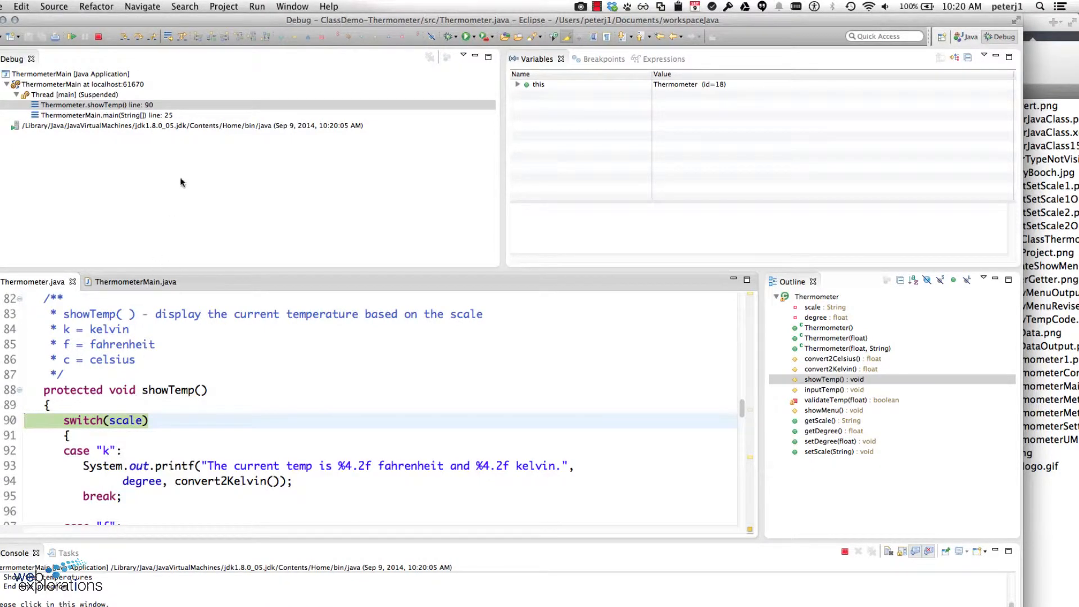
{"action": "scroll", "scroll_direction": "down", "scroll_amount": 3}
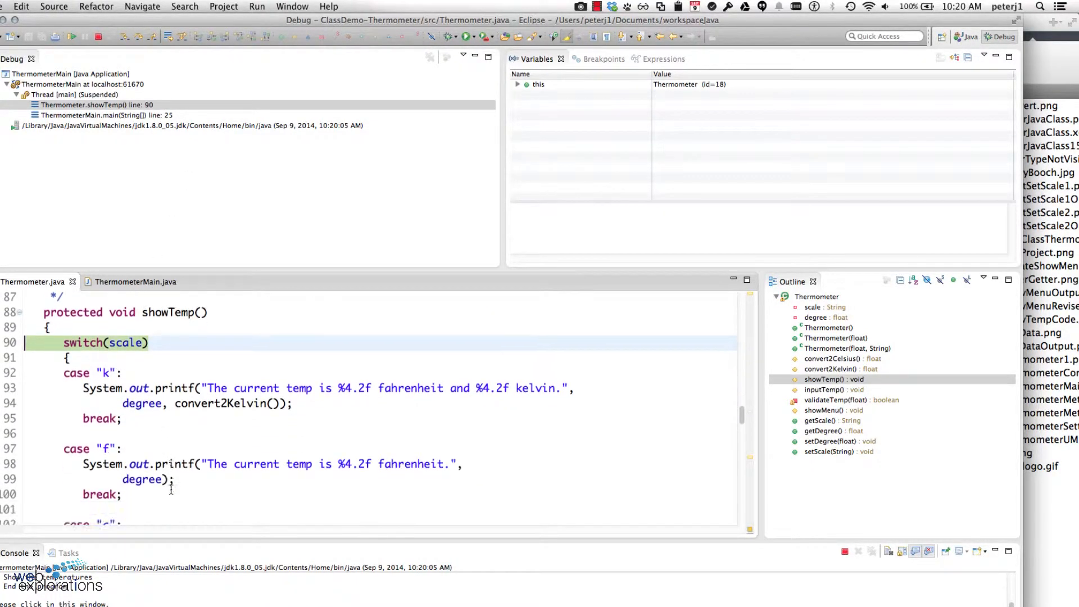
{"action": "scroll", "scroll_direction": "down", "scroll_amount": 3}
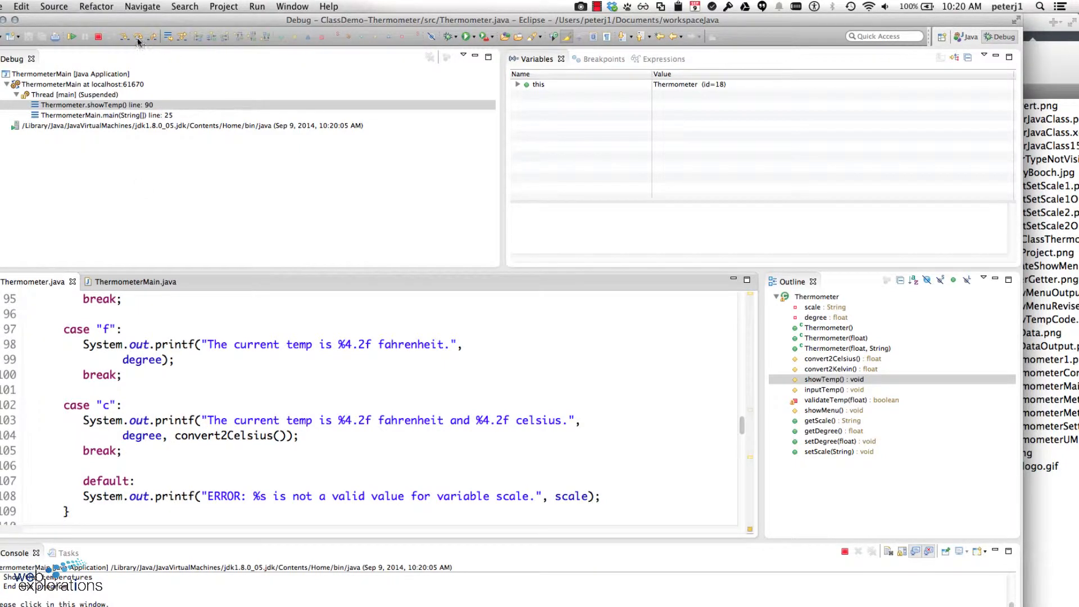
{"action": "left_click", "coordinate": [137, 36]}
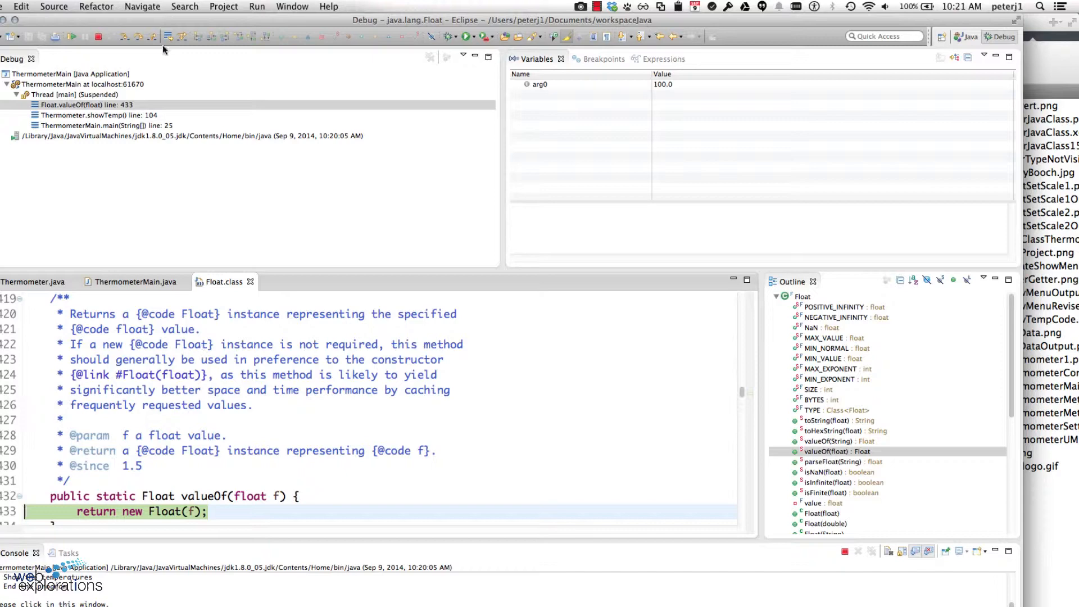
Step: Return from Float.valueOf to showTemp and step over the celsius print line to line 111
{"action": "left_click", "coordinate": [169, 36]}
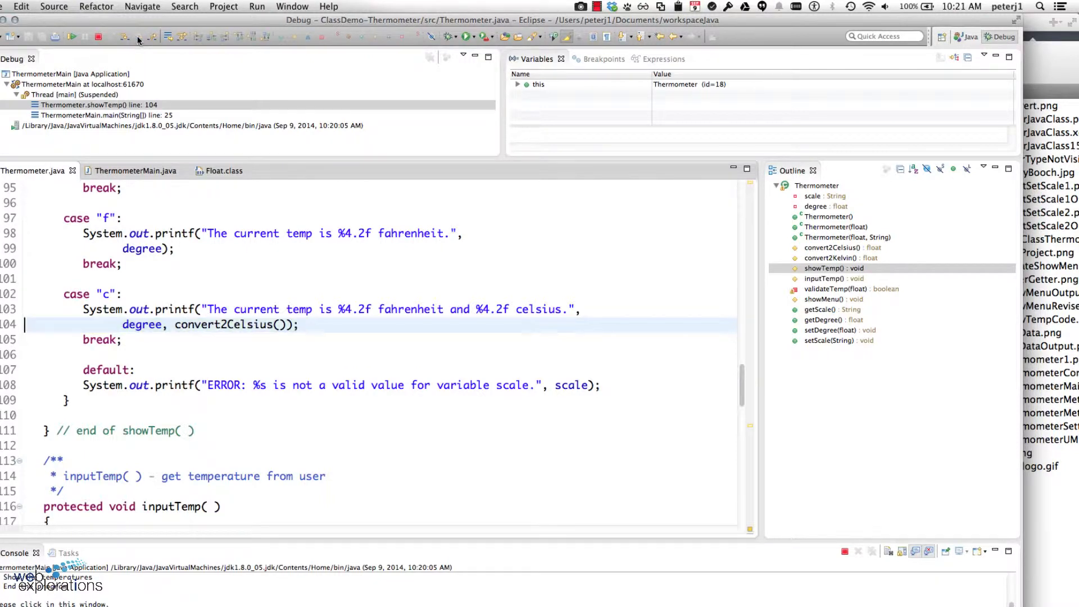
{"action": "left_click", "coordinate": [137, 36]}
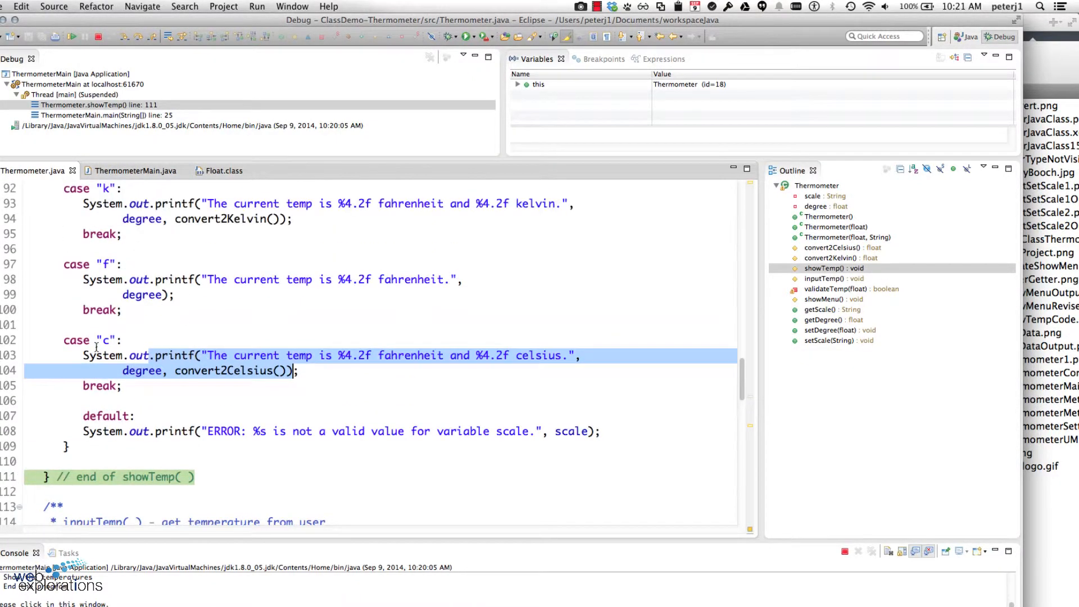
{"action": "scroll", "scroll_direction": "down", "scroll_amount": 3}
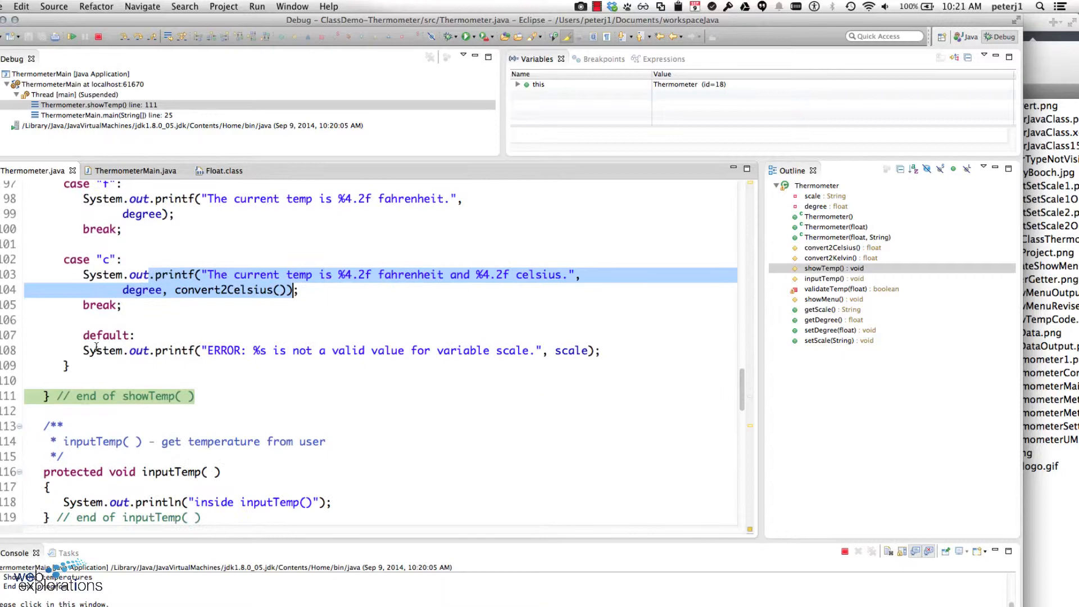
{"action": "scroll", "scroll_direction": "down", "scroll_amount": 3}
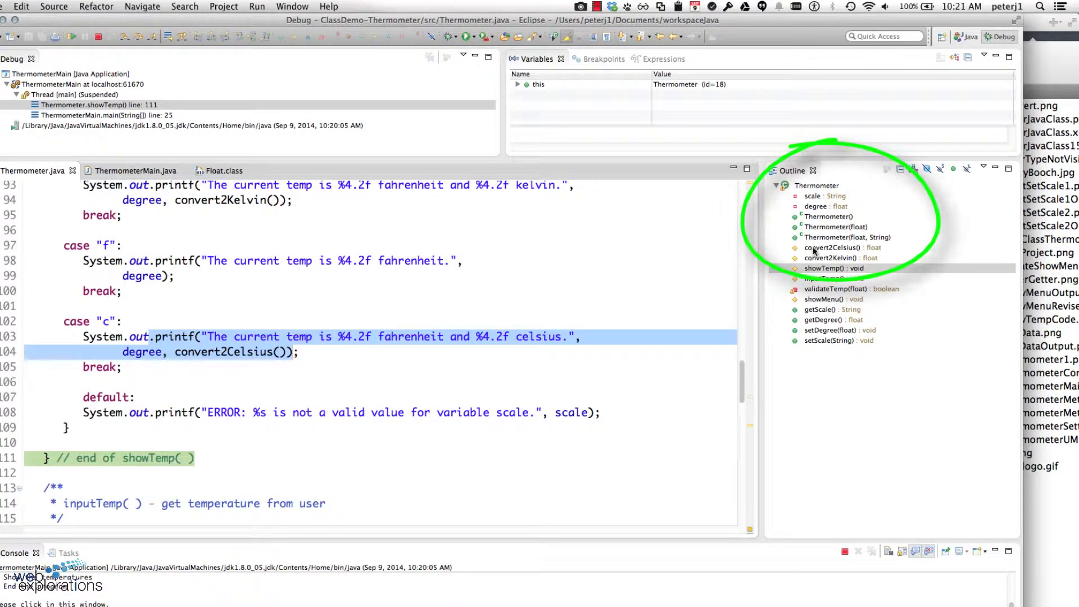
Step: Jump to convert2Celsius with its 5/9 * (degree-32) formula via the Outline view
{"action": "left_click", "coordinate": [841, 247]}
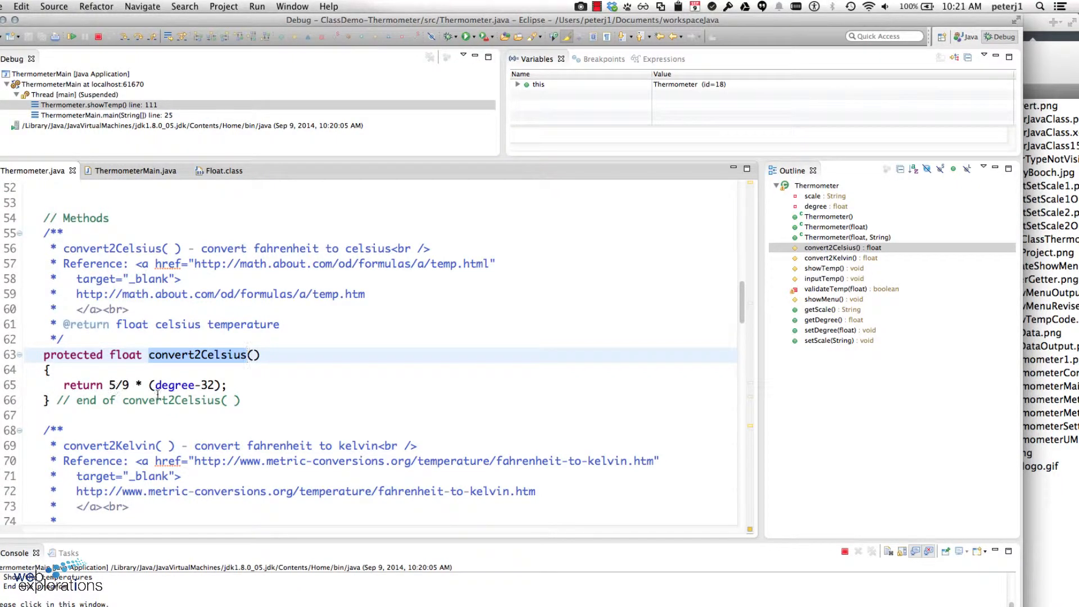
{"action": "mouse_move", "coordinate": [151, 152]}
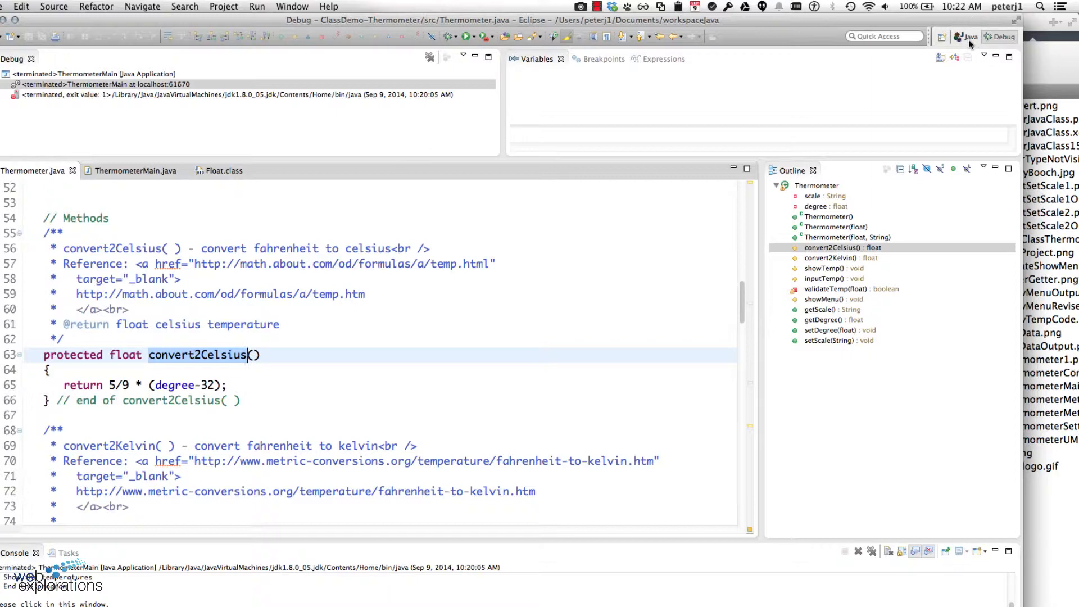
Step: Add 'float celsius = 0.0F;', assign 5/9 * (degree-32) to celsius, and return celsius
{"action": "left_click", "coordinate": [964, 36]}
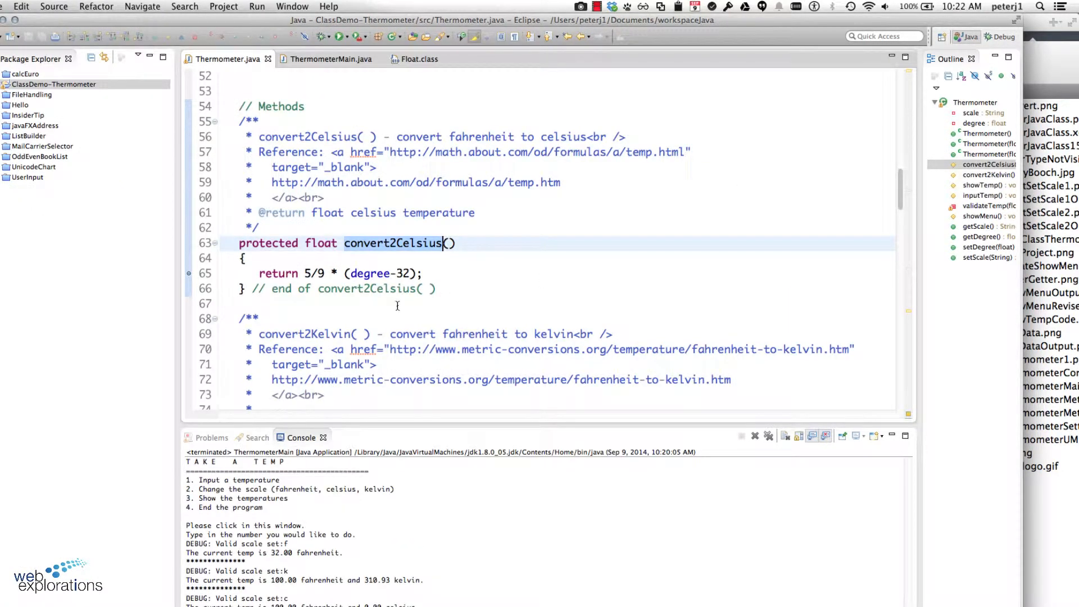
{"action": "key", "text": "enter"}
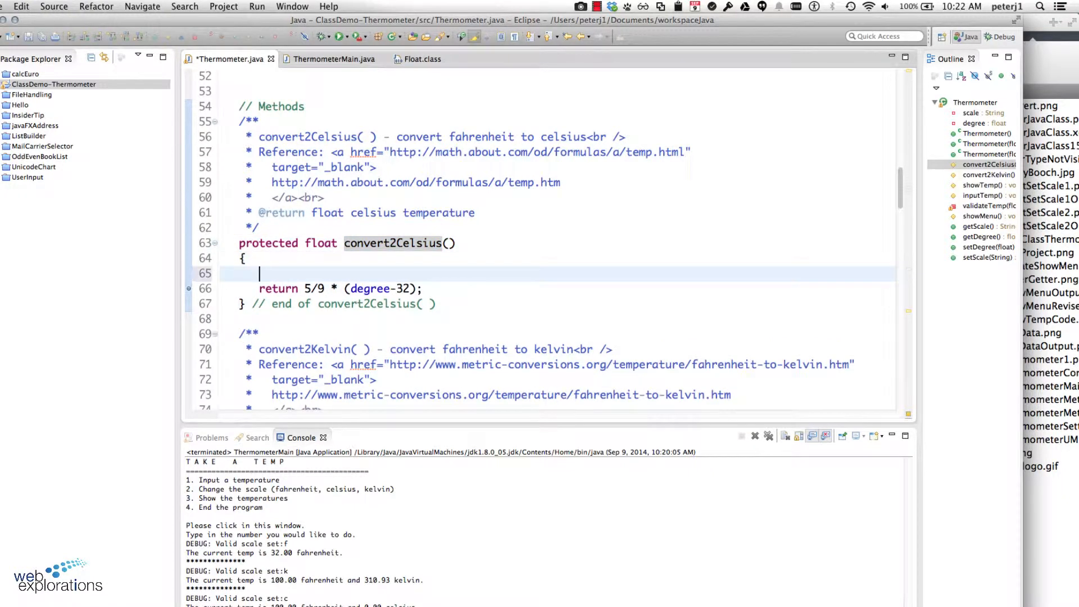
{"action": "type", "text": "float c"}
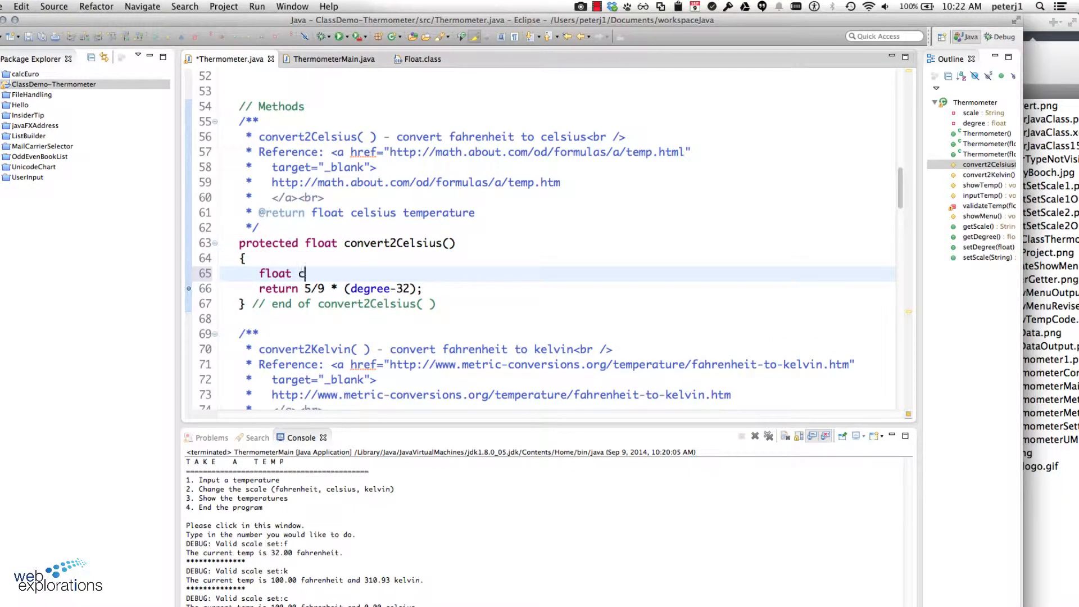
{"action": "type", "text": "elsius"}
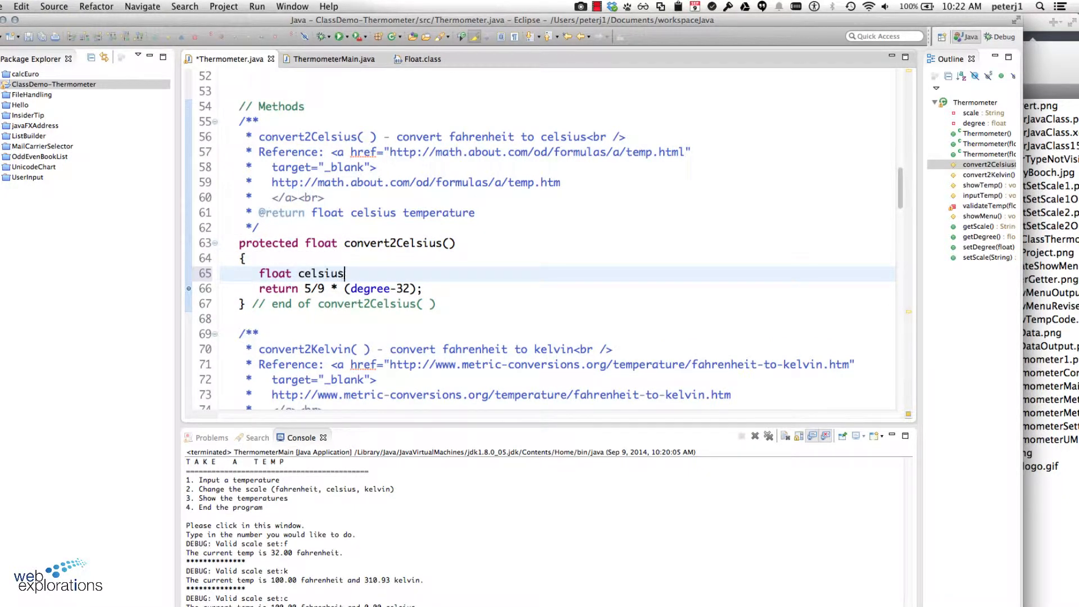
{"action": "type", "text": "= 0."}
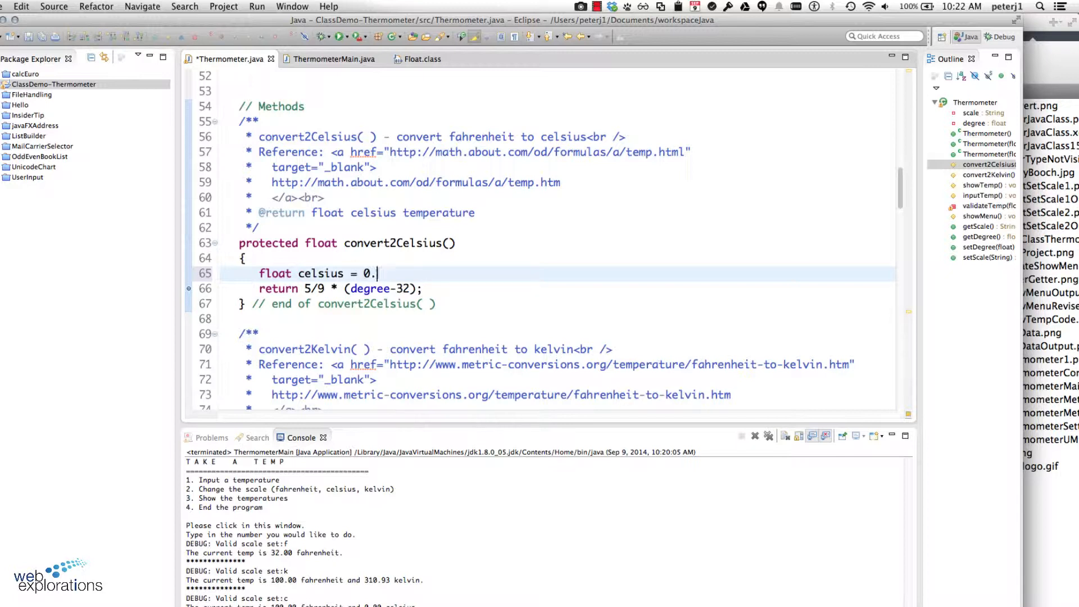
{"action": "type", "text": "0"}
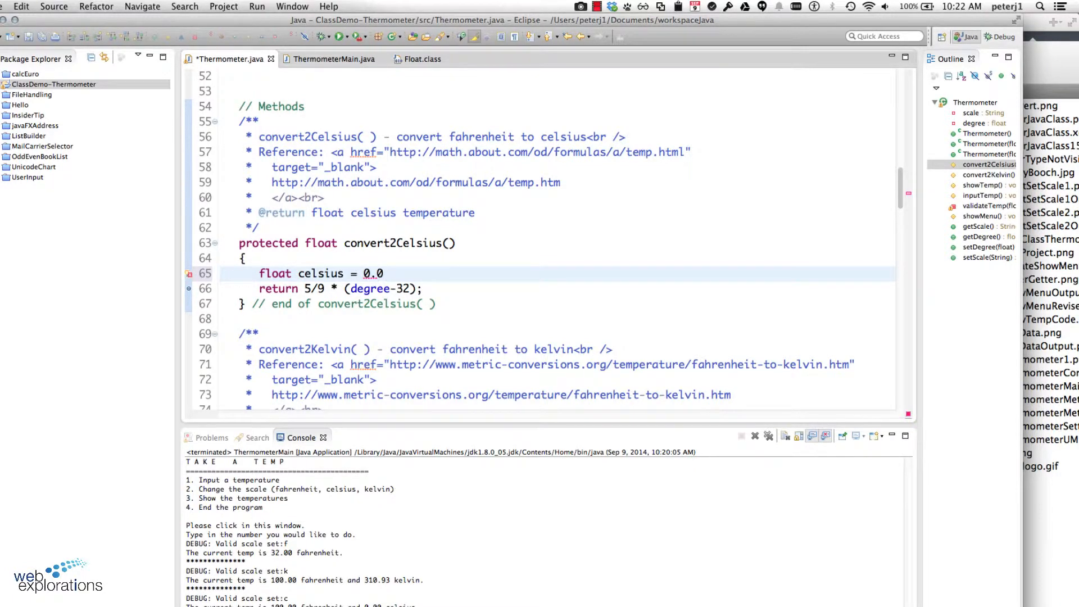
{"action": "type", "text": "F"}
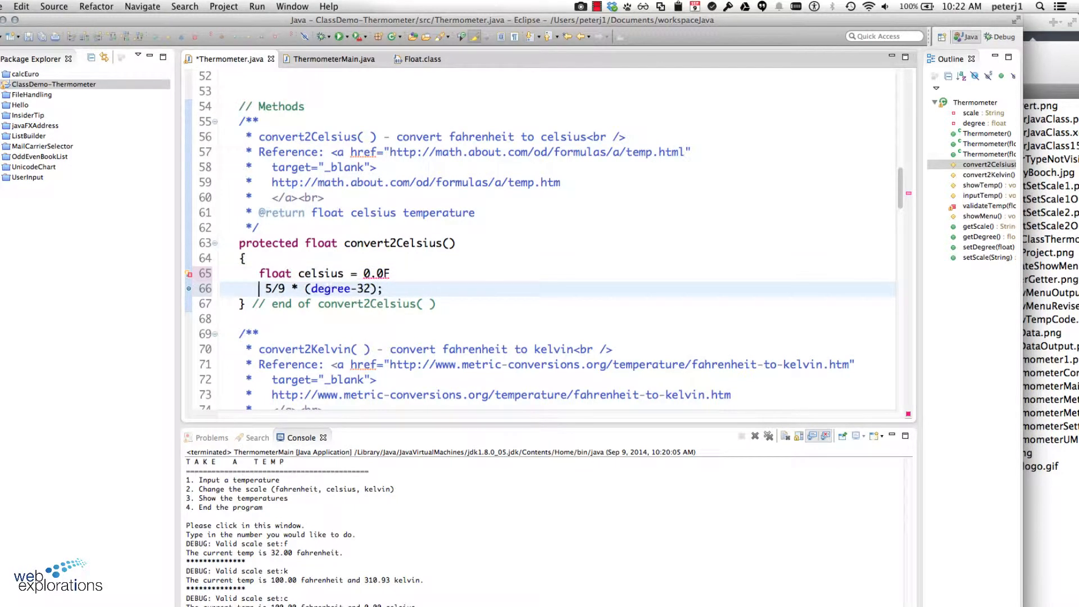
{"action": "type", "text": "celsius ="}
{"action": "type", "text": "return c"}
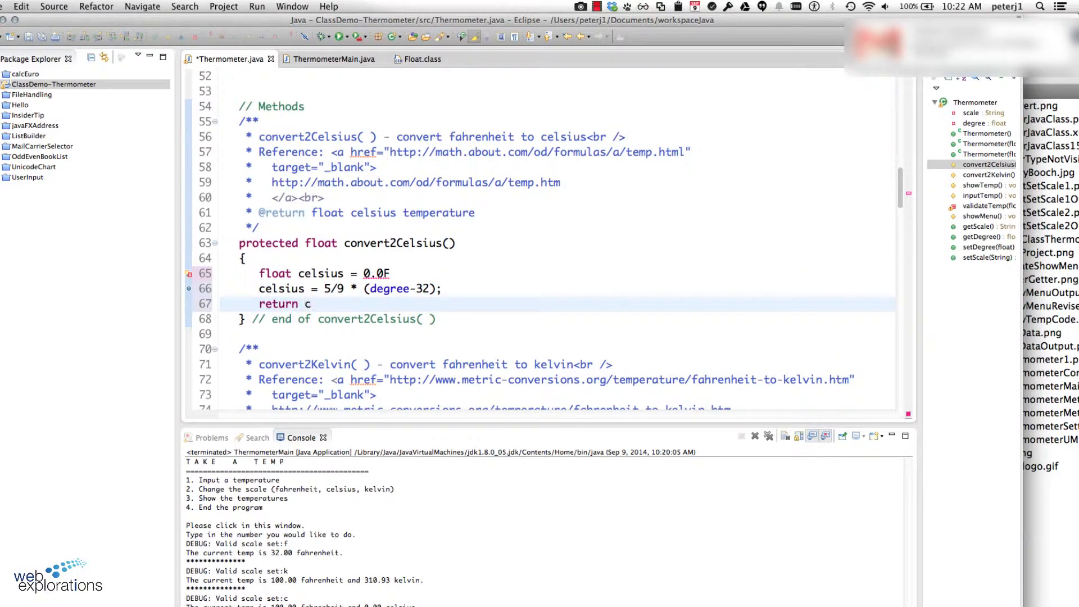
{"action": "type", "text": "elsius"}
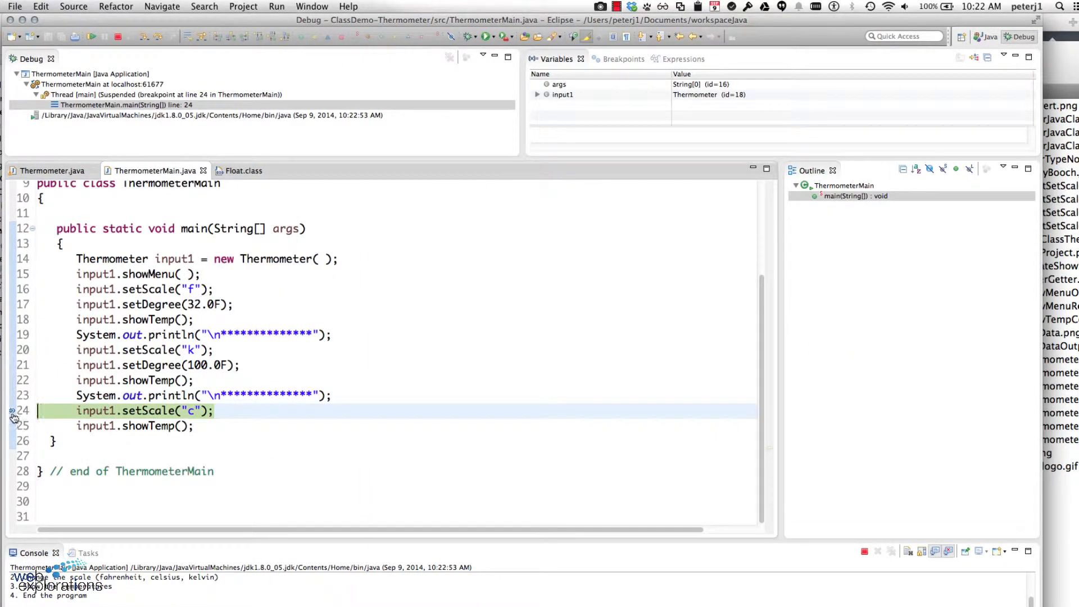
Step: Relaunch the debugger and step into convert2Celsius to the celsius = 5/9 * (degree-32) line 66
{"action": "right_click", "coordinate": [12, 411]}
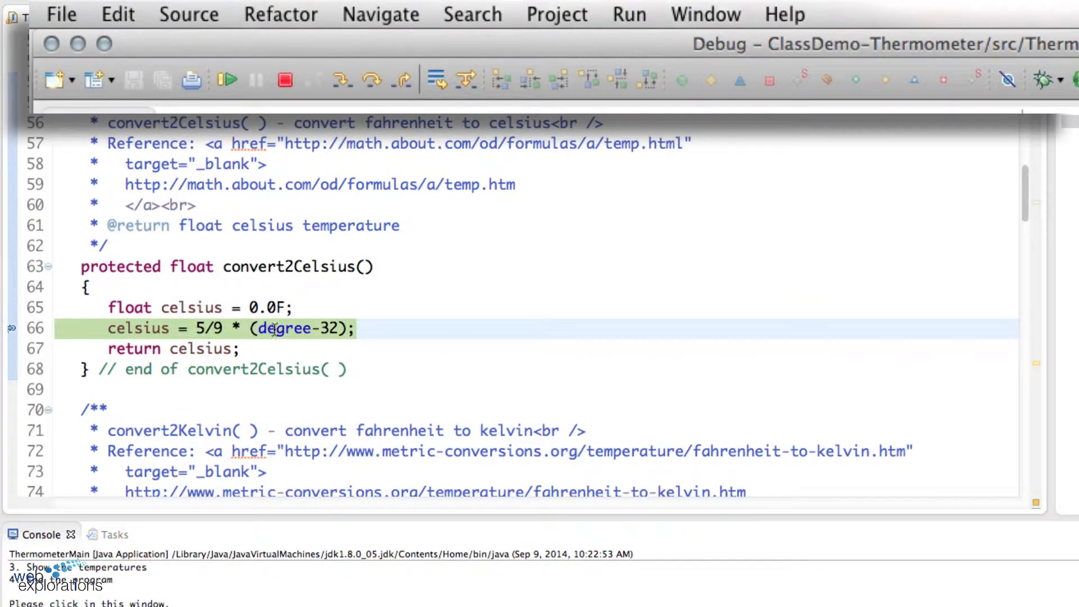
{"action": "mouse_move", "coordinate": [282, 328]}
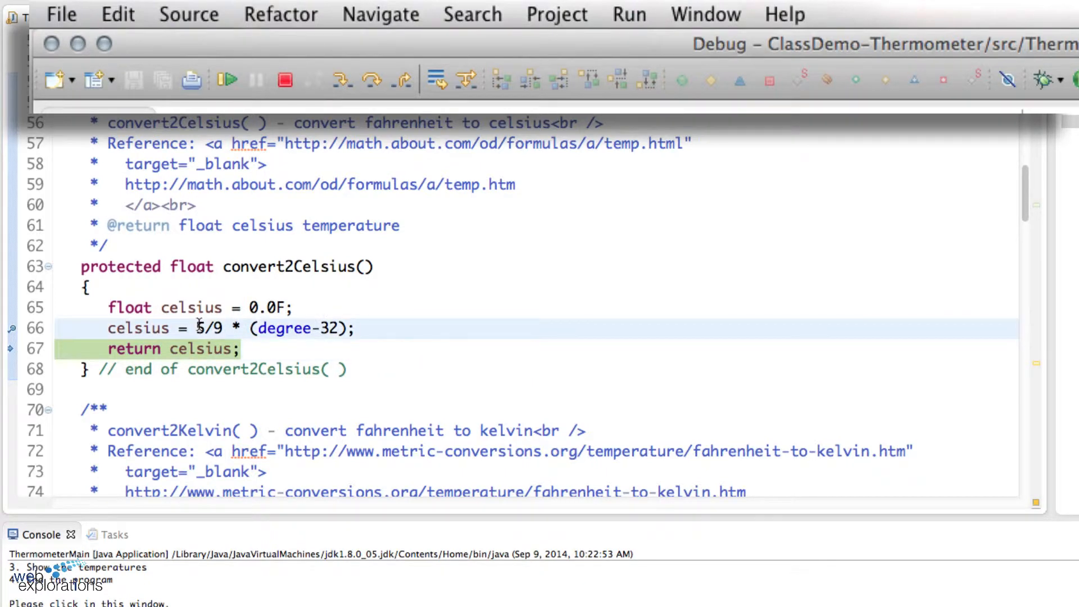
Step: Change line 66 to celsius = (5/9) * (degree-32) and terminate the debug session before relaunching
{"action": "type", "text": "("}
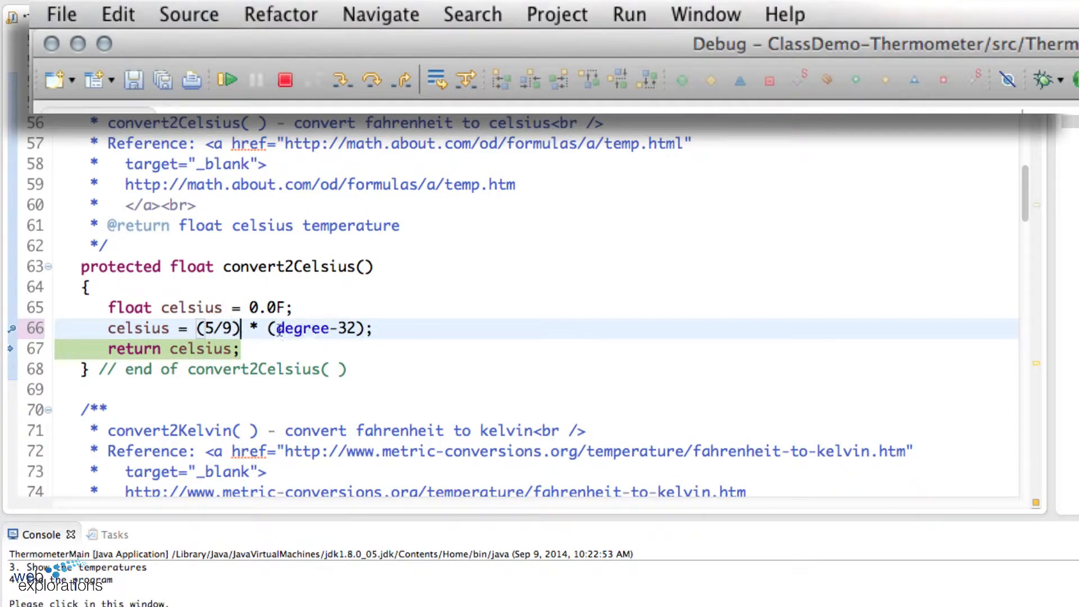
{"action": "double_click", "coordinate": [302, 328]}
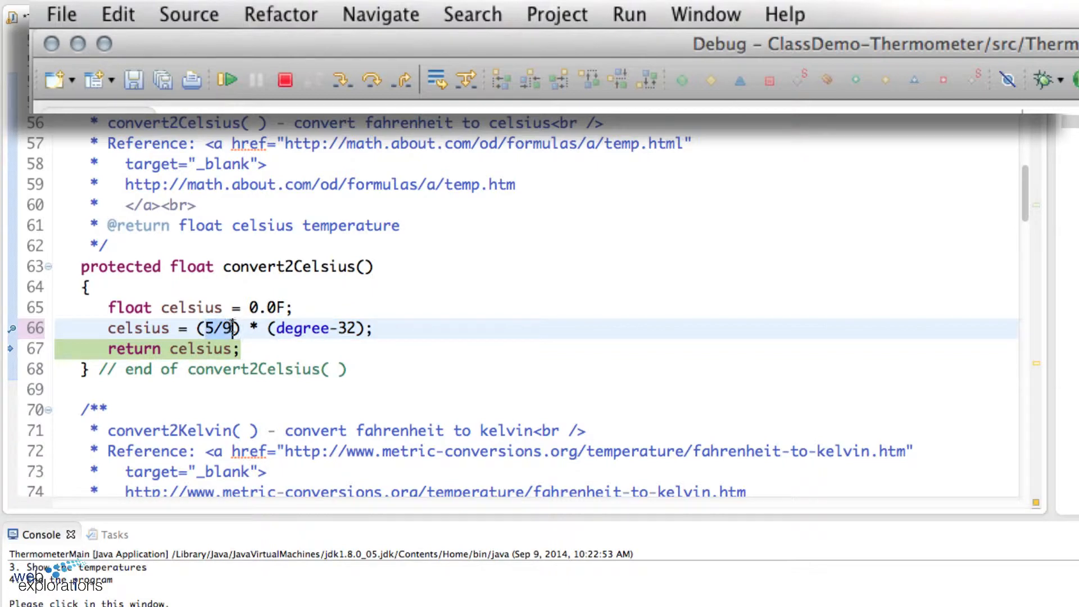
{"action": "mouse_move", "coordinate": [305, 396]}
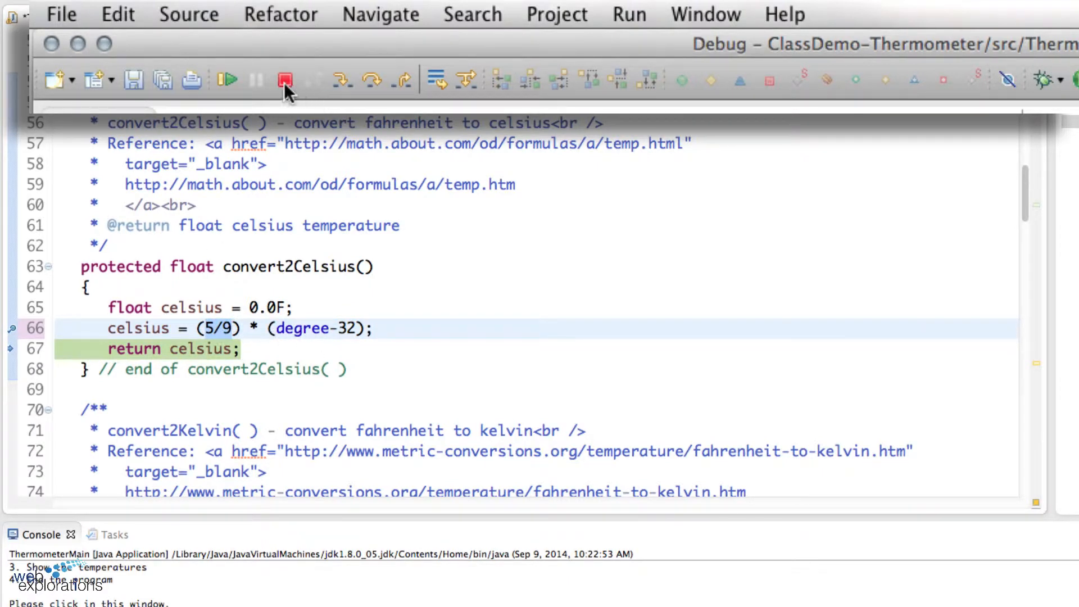
{"action": "left_click", "coordinate": [284, 80]}
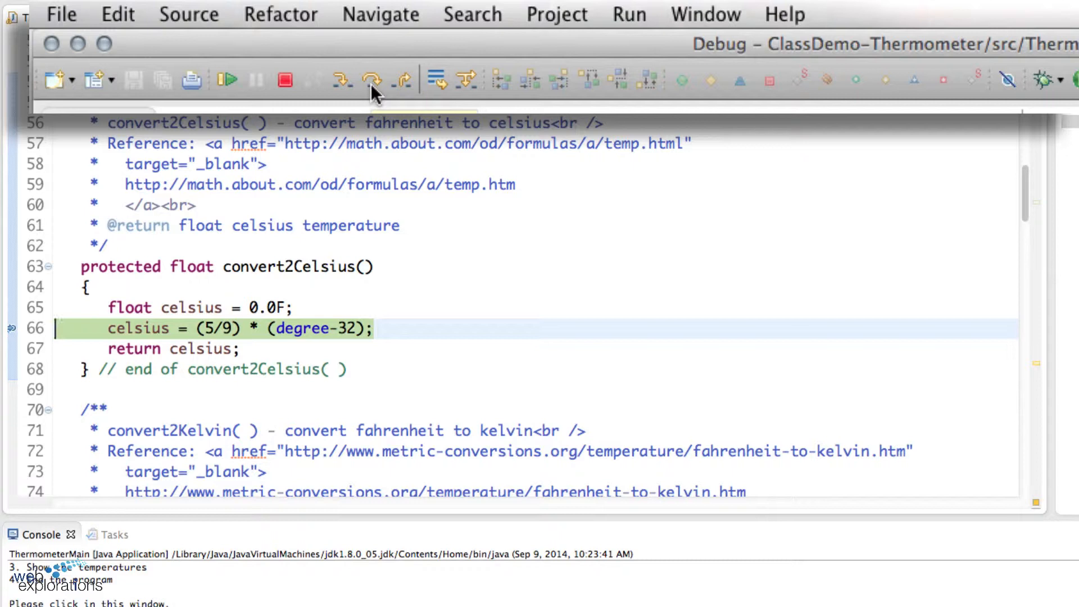
Step: Execute the (5/9) calculation, then change the division to (5/9.0F) and re-debug to line 66
{"action": "left_click", "coordinate": [341, 80]}
{"action": "type", "text": ".0F"}
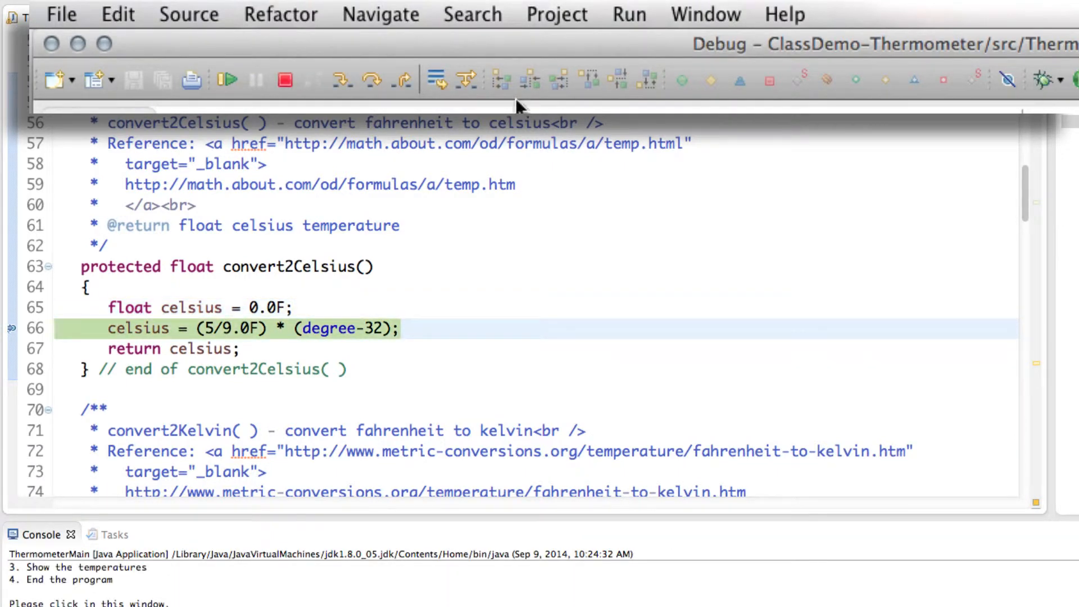
Step: Run the fixed program to completion and highlight the 100.00 fahrenheit / 37.78 celsius console output
{"action": "left_click", "coordinate": [372, 81]}
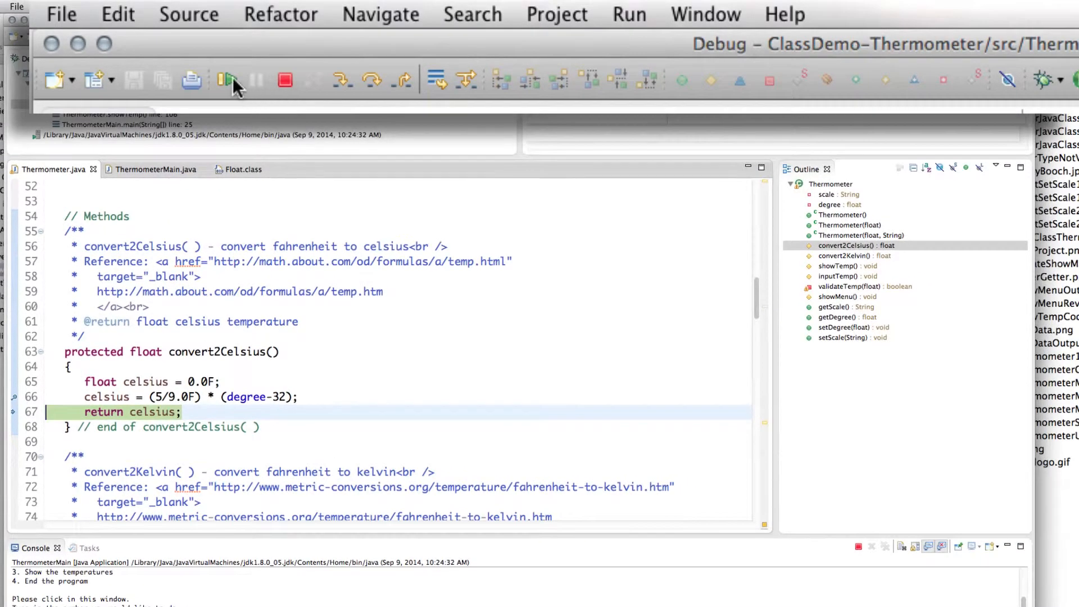
{"action": "left_click", "coordinate": [285, 81]}
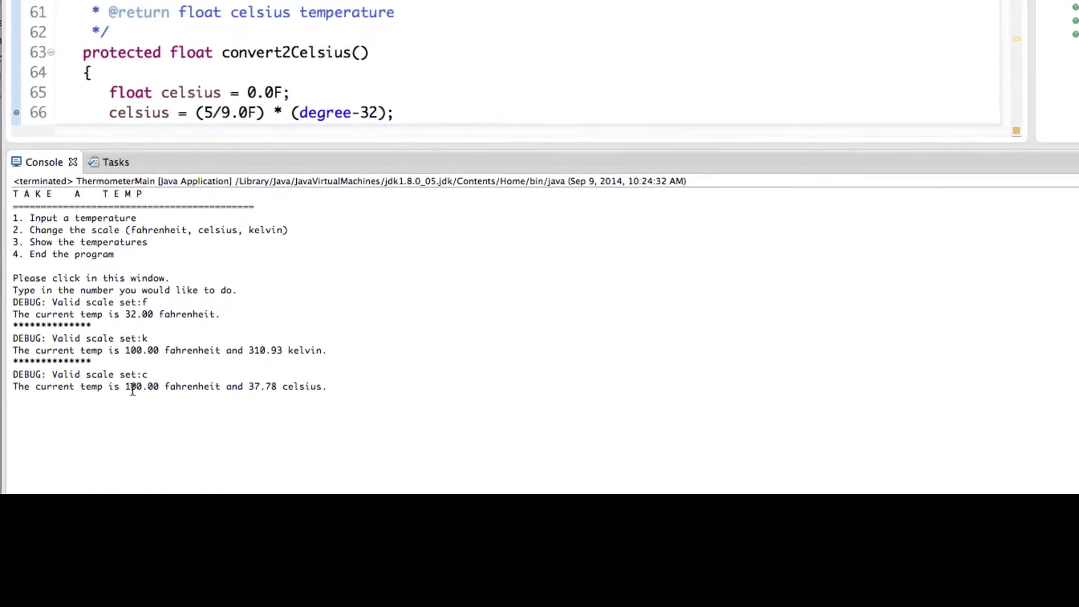
{"action": "left_click_drag", "start_coordinate": [129, 386], "coordinate": [337, 386]}
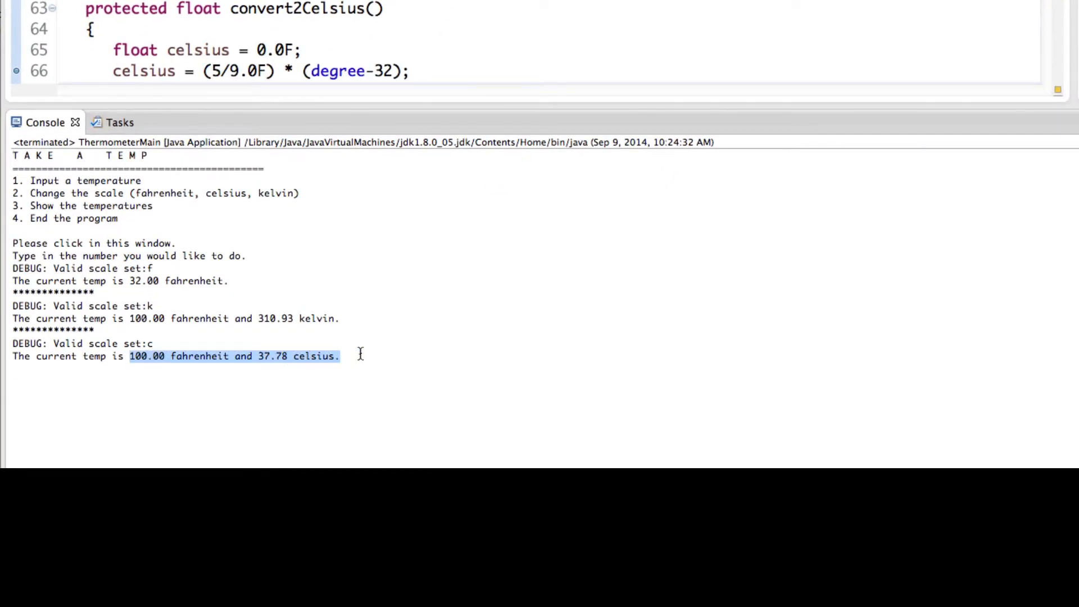